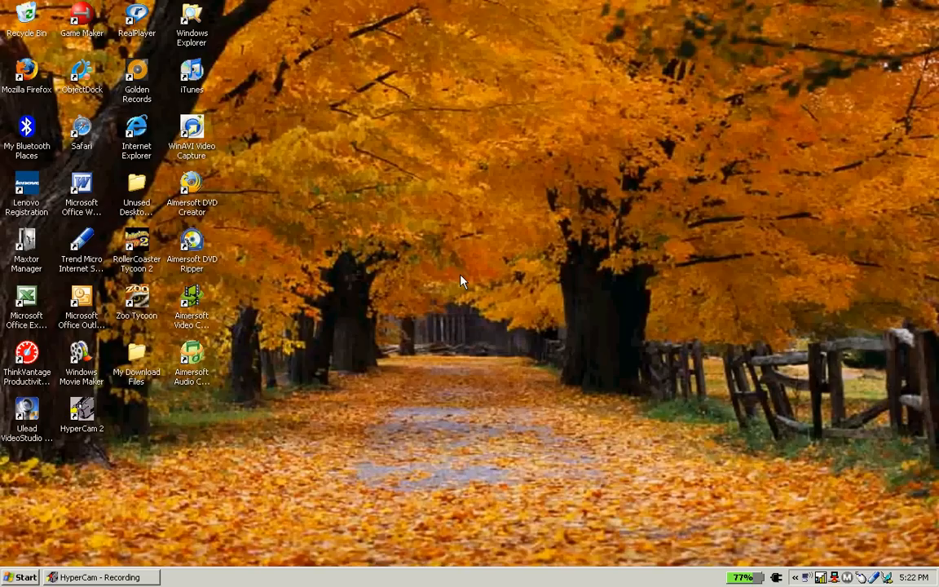
mouse_move(199, 355)
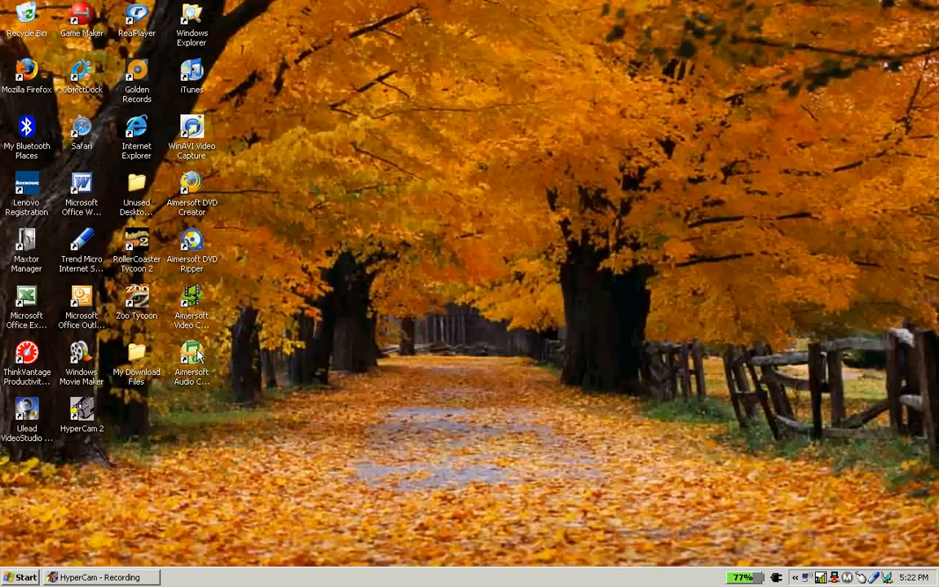
Launch Aimersoft Audio Converter from its desktop shortcut
click(193, 355)
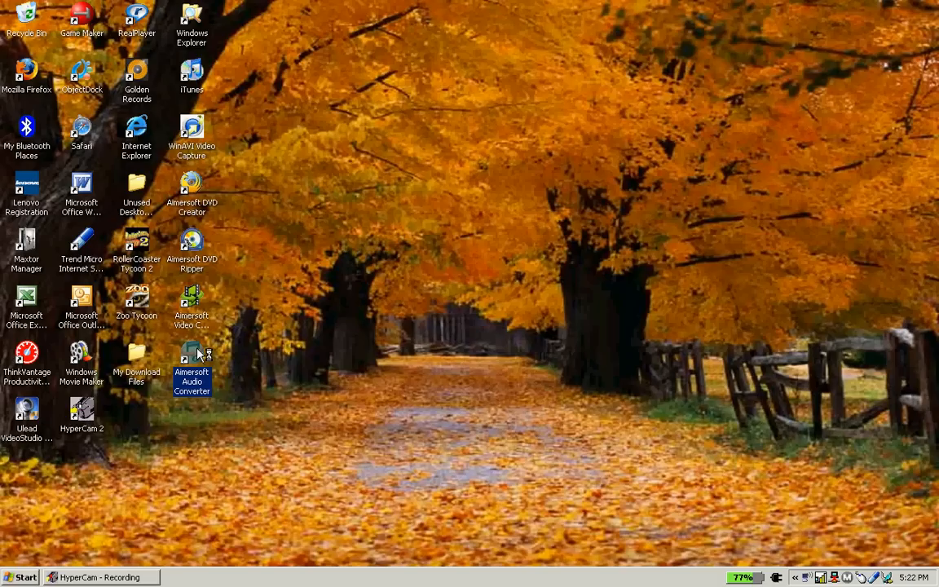
mouse_move(199, 352)
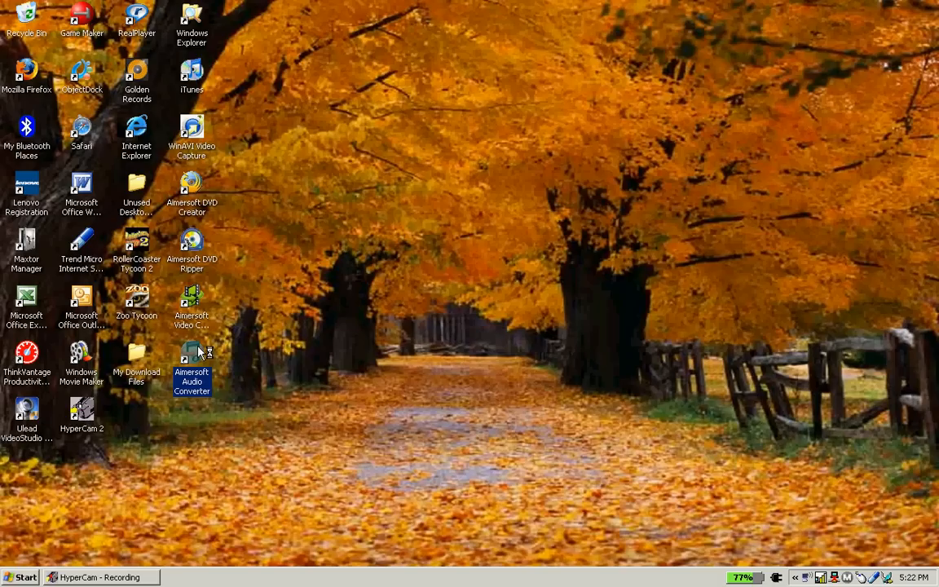
double_click(193, 355)
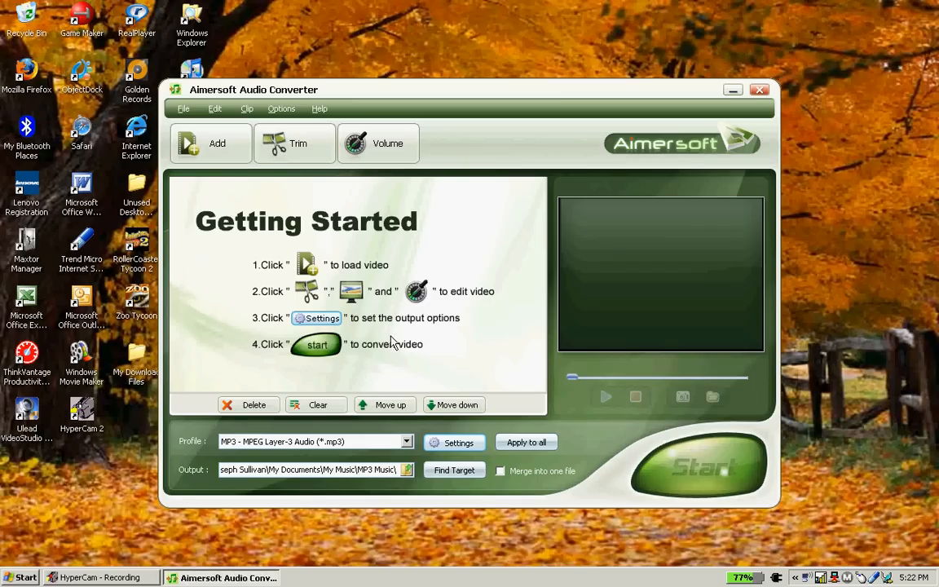
mouse_move(391, 316)
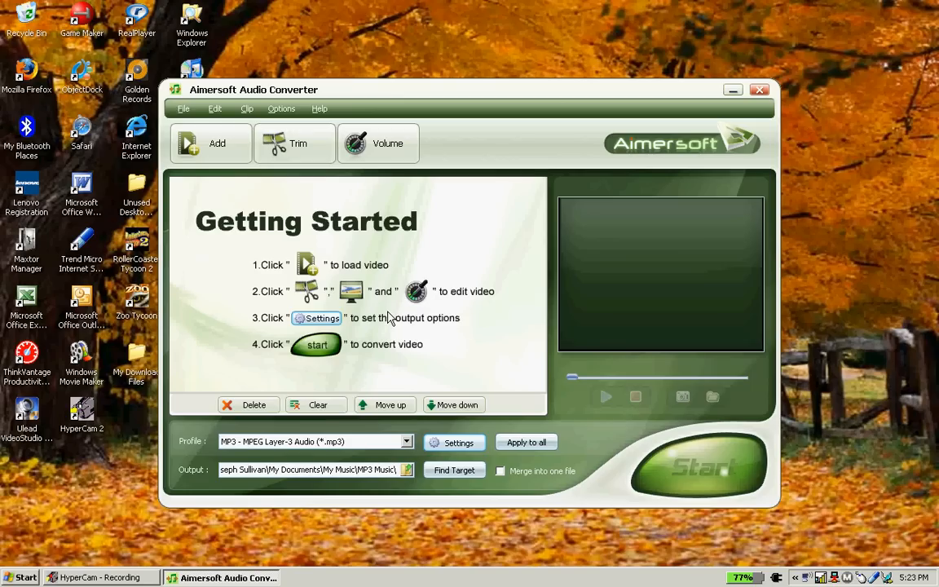
mouse_move(404, 398)
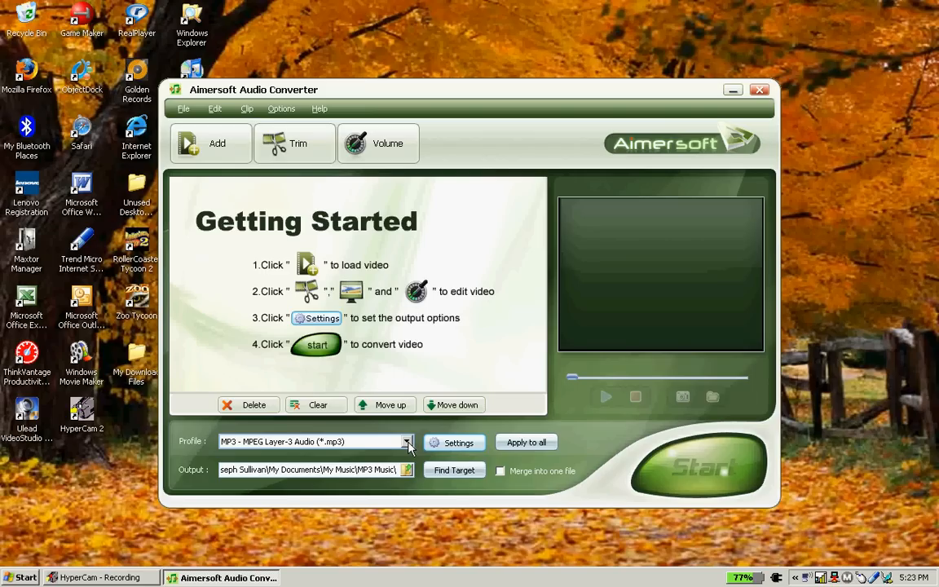
Set the output profile to MP3 - MPEG Layer-3 Audio
click(407, 442)
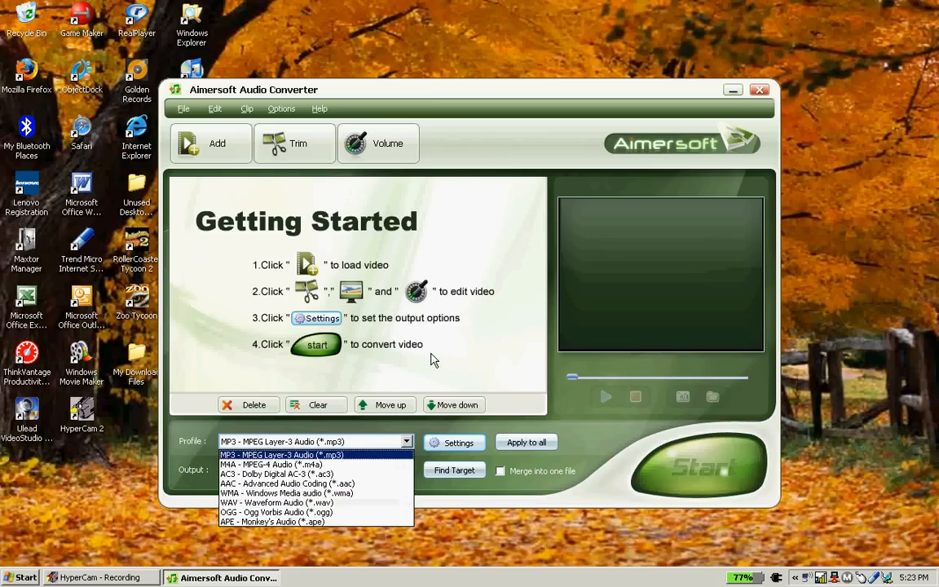
click(305, 454)
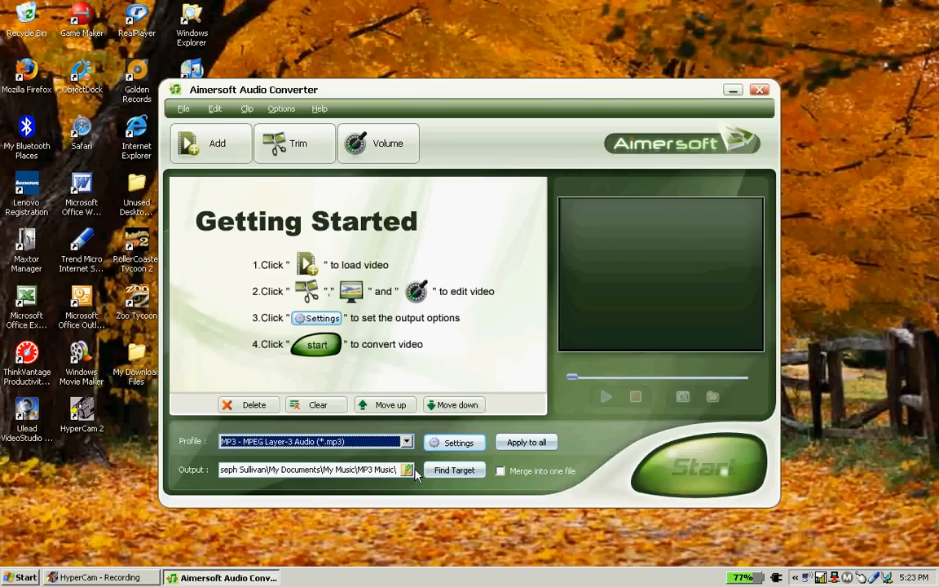
mouse_move(417, 480)
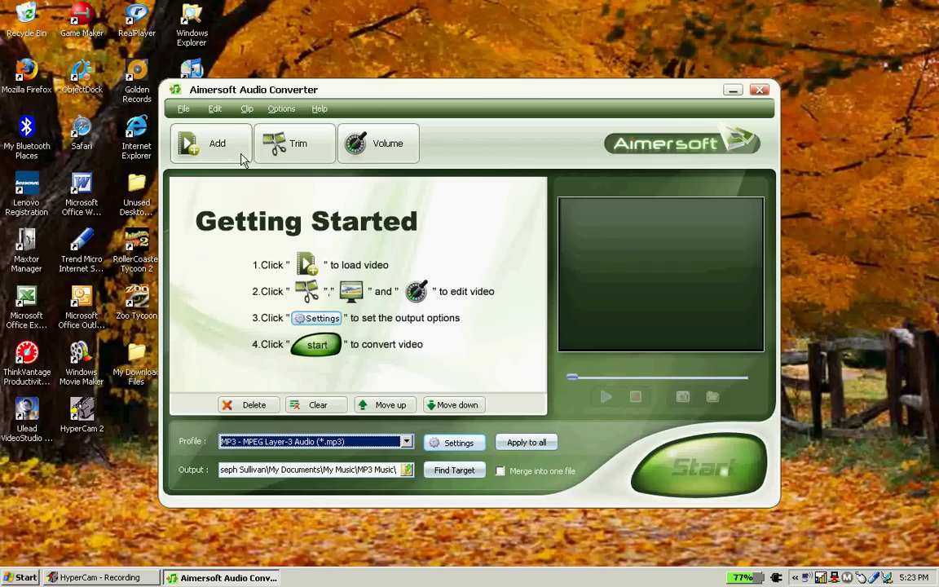
Add the track '05 Everywhere' and start its conversion to MP3
click(210, 143)
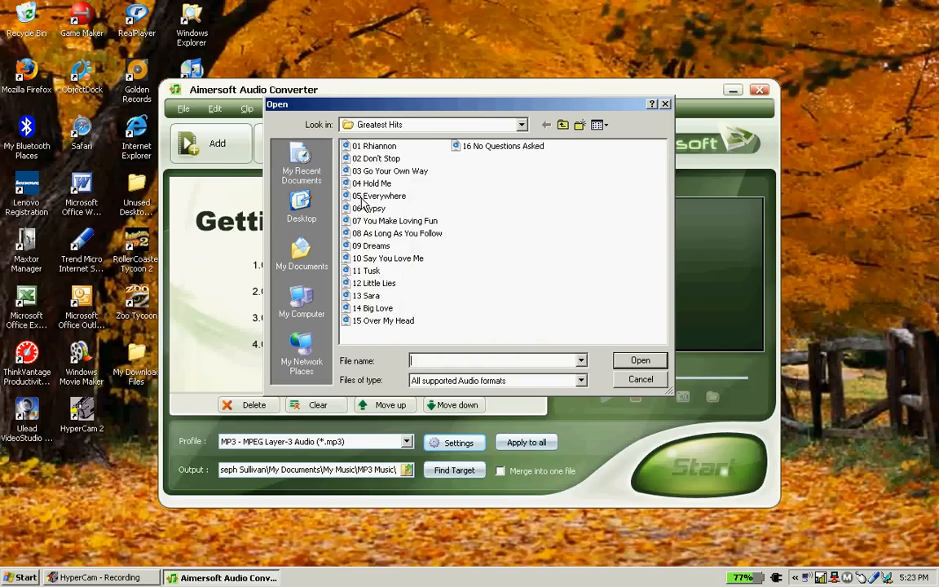
click(639, 379)
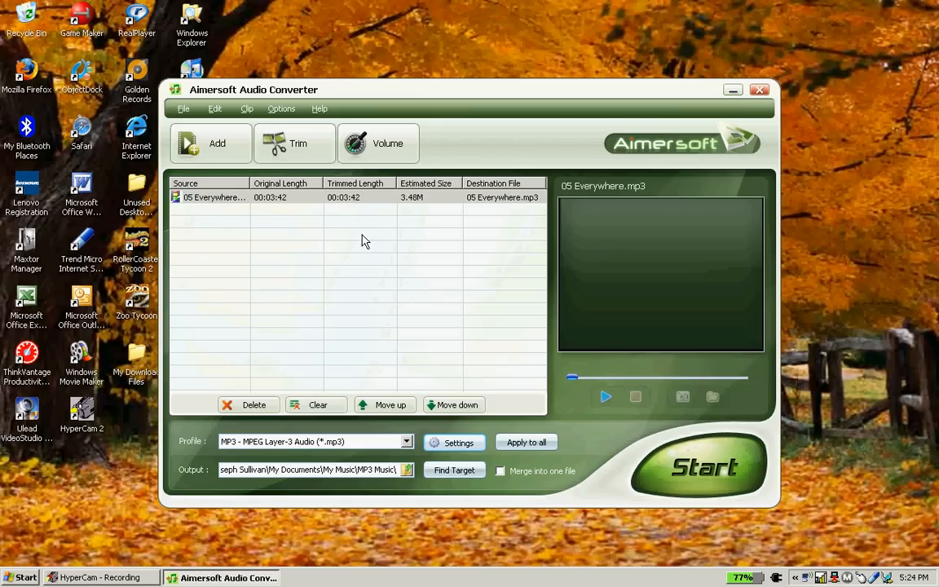
mouse_move(361, 244)
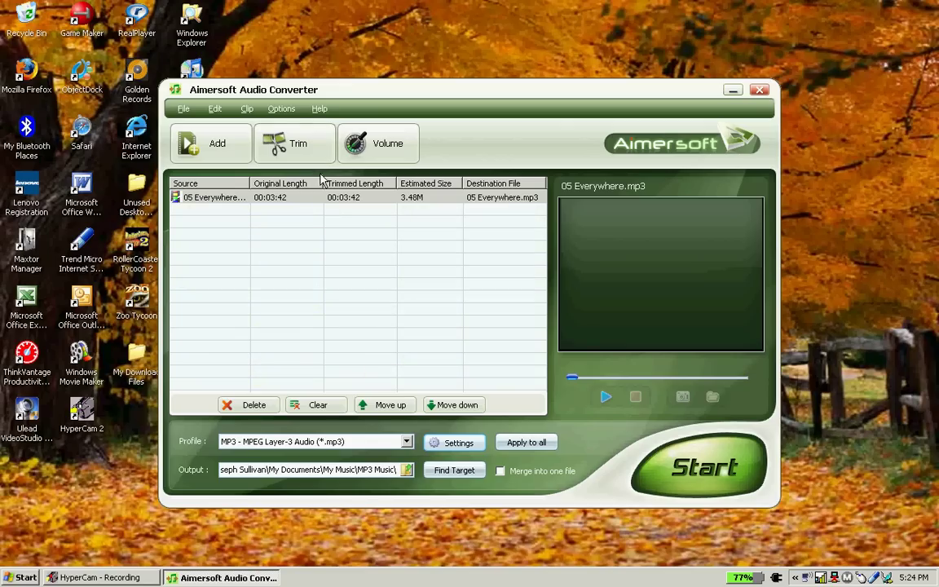
mouse_move(372, 269)
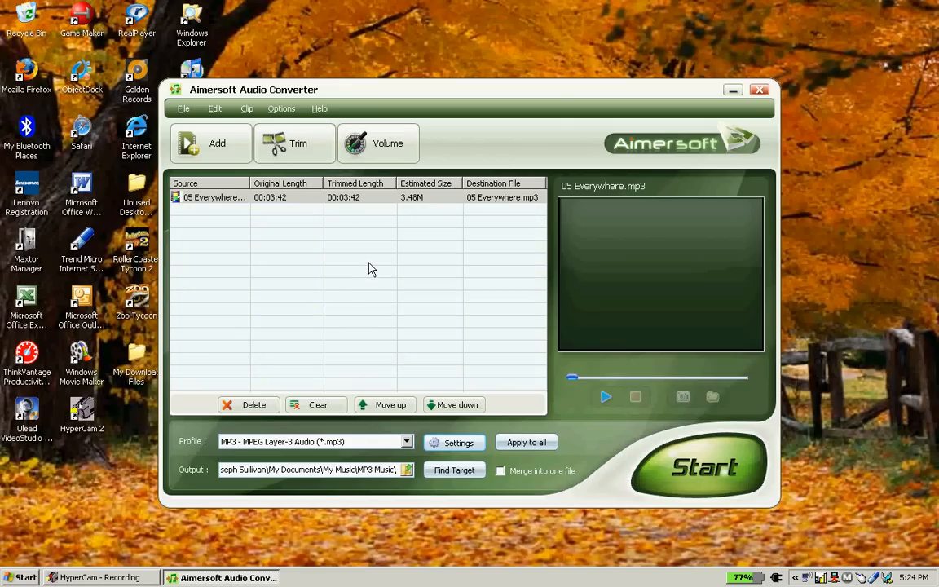
mouse_move(385, 234)
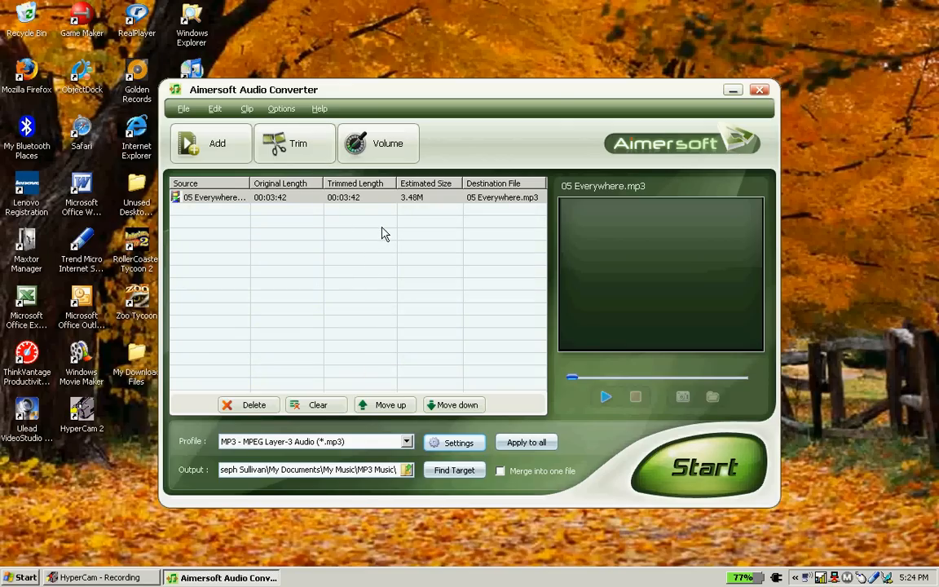
mouse_move(385, 248)
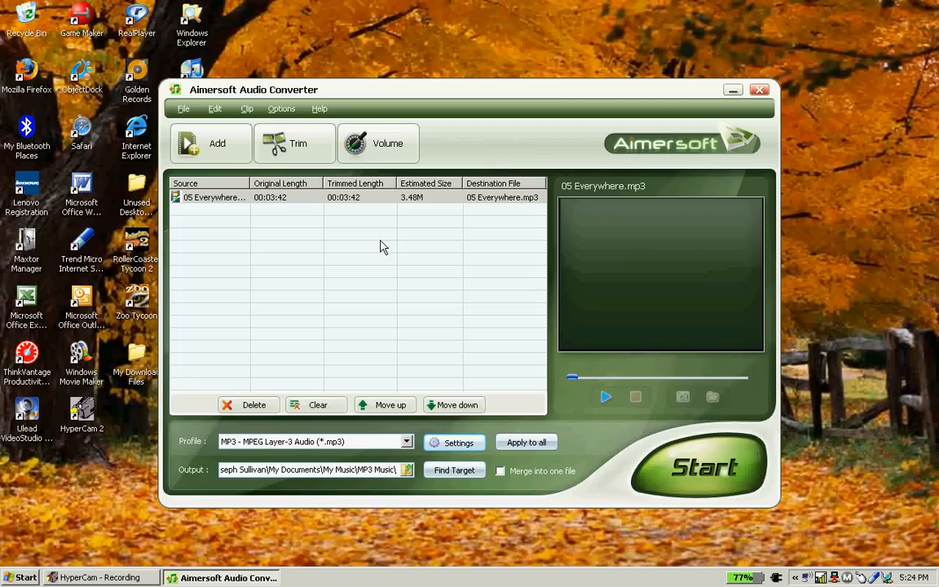
mouse_move(391, 257)
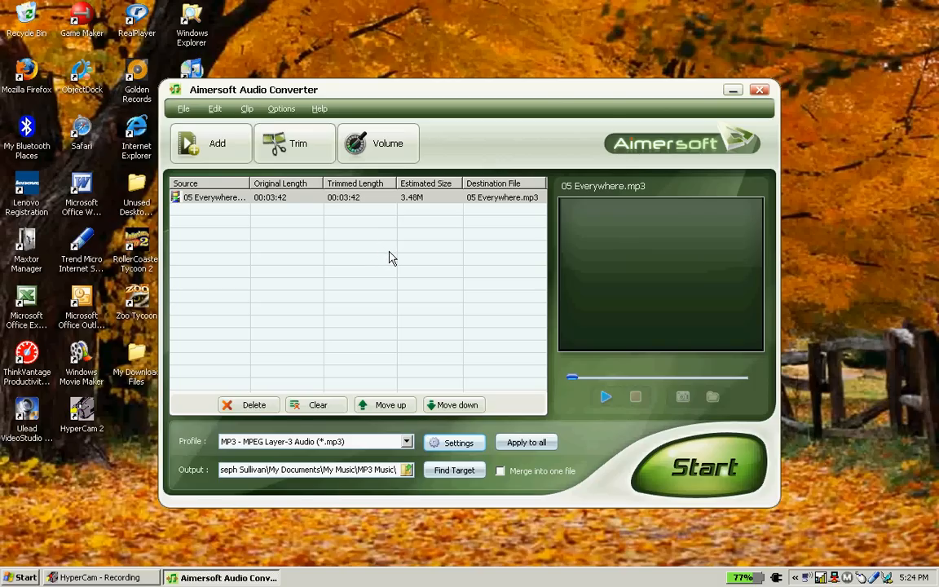
mouse_move(649, 446)
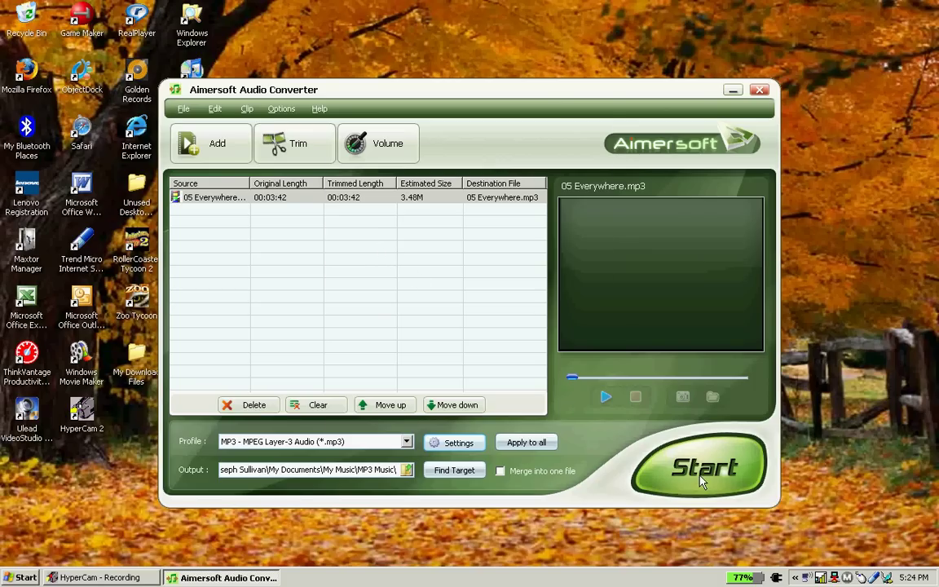
click(701, 467)
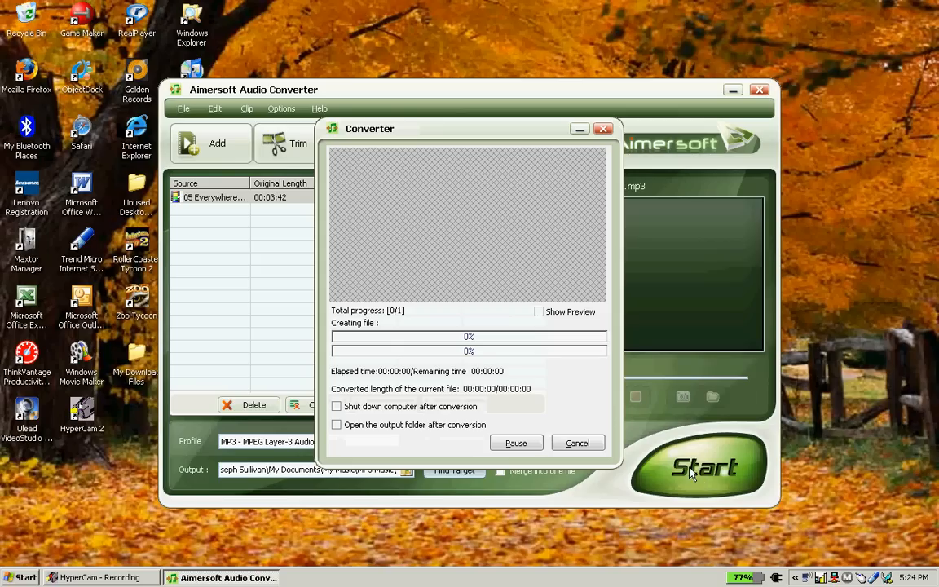